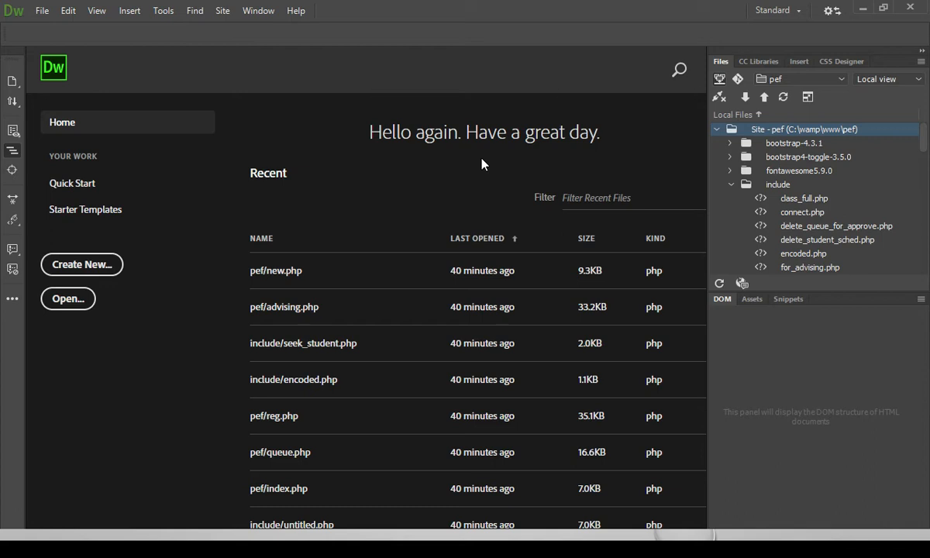
{"action": "mouse_move", "coordinate": [174, 384]}
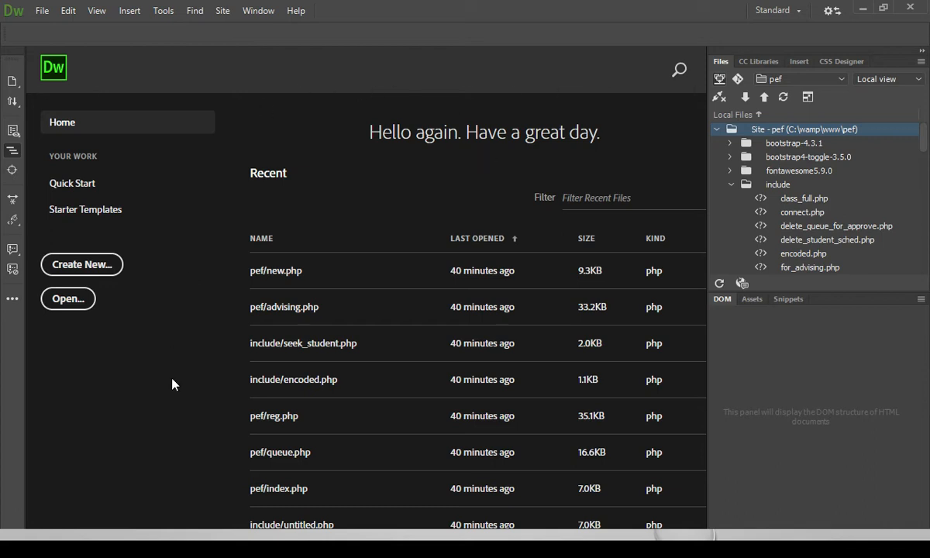
{"action": "mouse_move", "coordinate": [193, 61]}
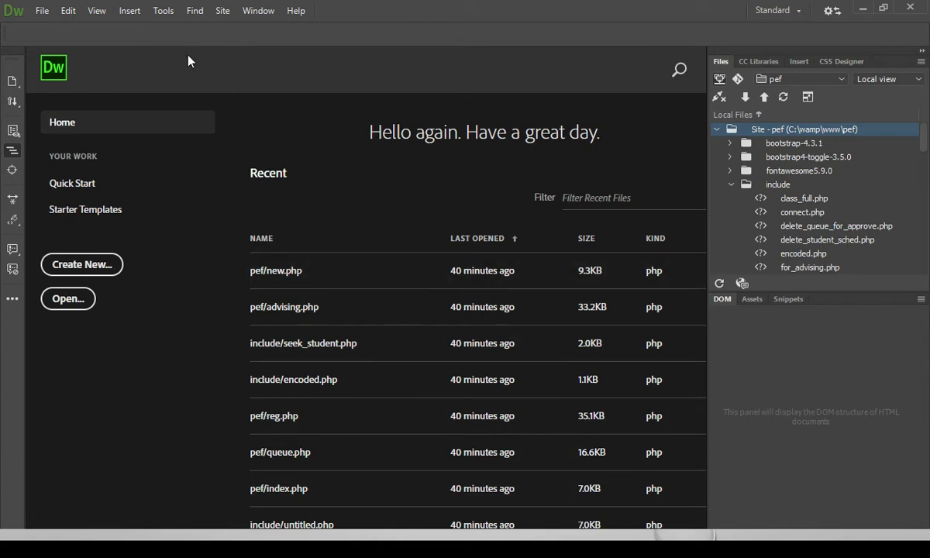
{"action": "mouse_move", "coordinate": [880, 87]}
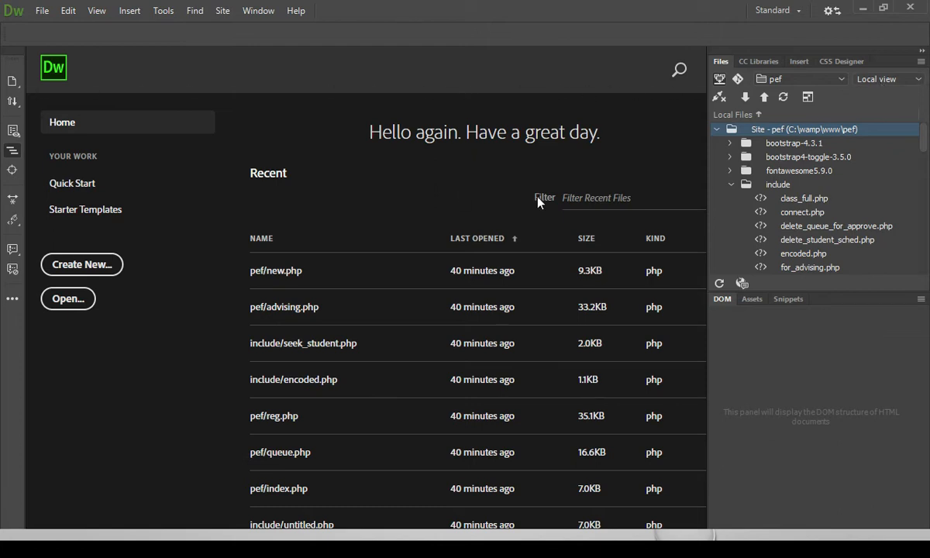
{"action": "mouse_move", "coordinate": [395, 267]}
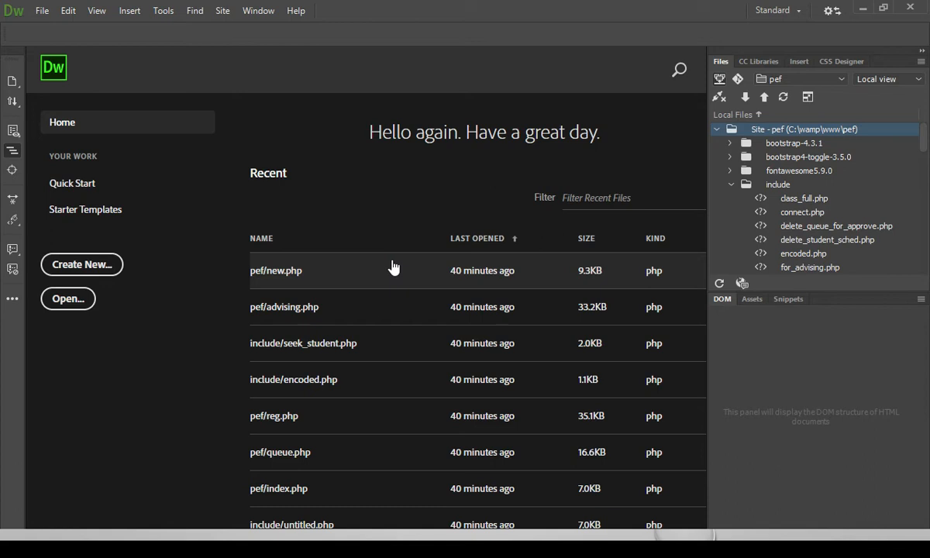
{"action": "mouse_move", "coordinate": [652, 102]}
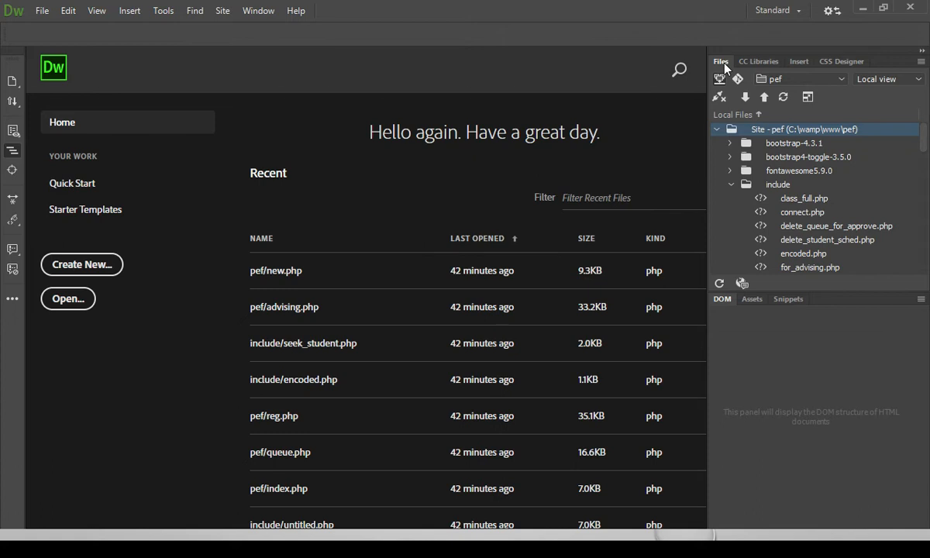
{"action": "mouse_move", "coordinate": [778, 192]}
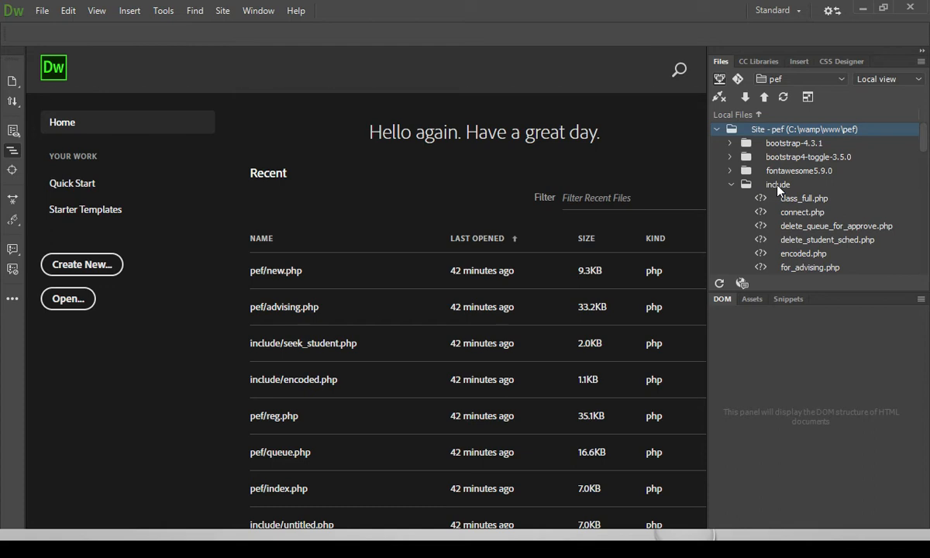
{"action": "mouse_move", "coordinate": [721, 74]}
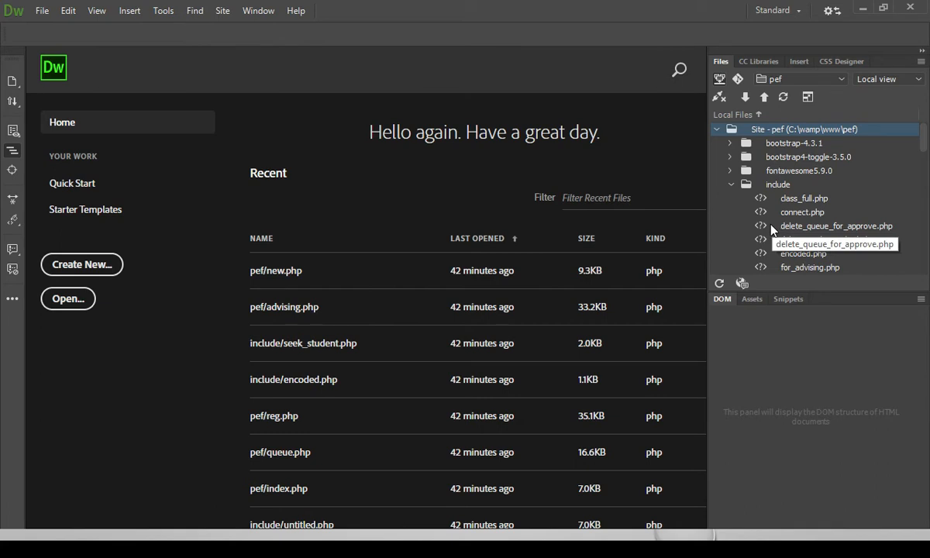
Float the CC Libraries panel out of the right group and close it
{"action": "left_click", "coordinate": [759, 62]}
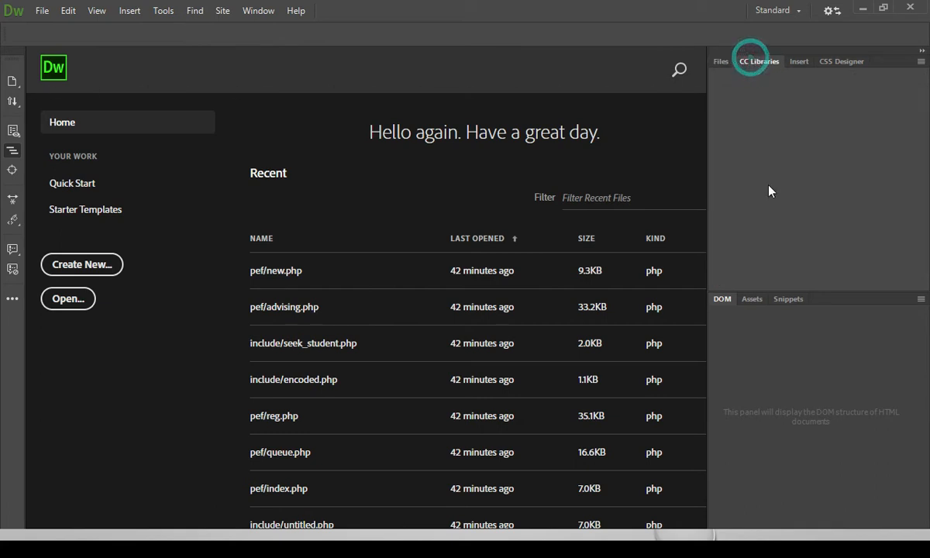
{"action": "left_click", "coordinate": [759, 62]}
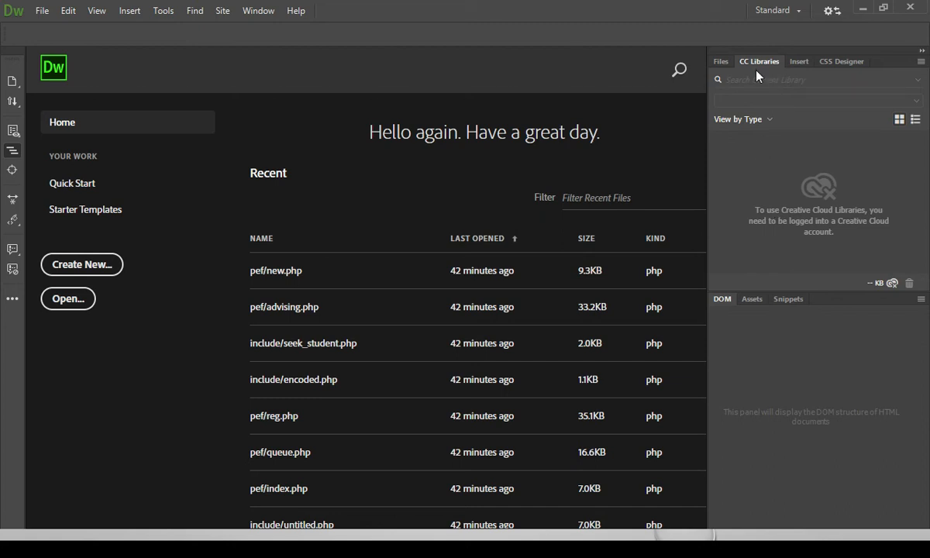
{"action": "mouse_move", "coordinate": [762, 71]}
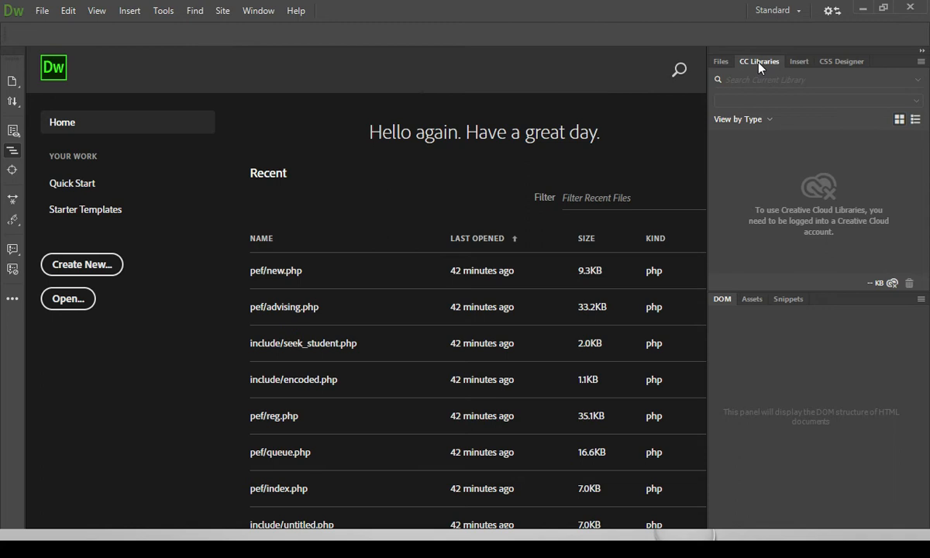
{"action": "mouse_move", "coordinate": [760, 65]}
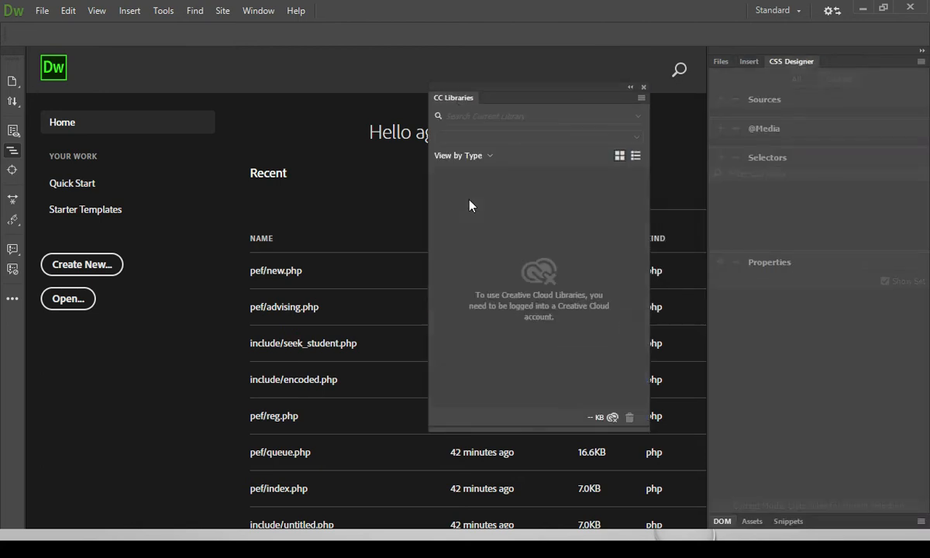
{"action": "mouse_move", "coordinate": [642, 93]}
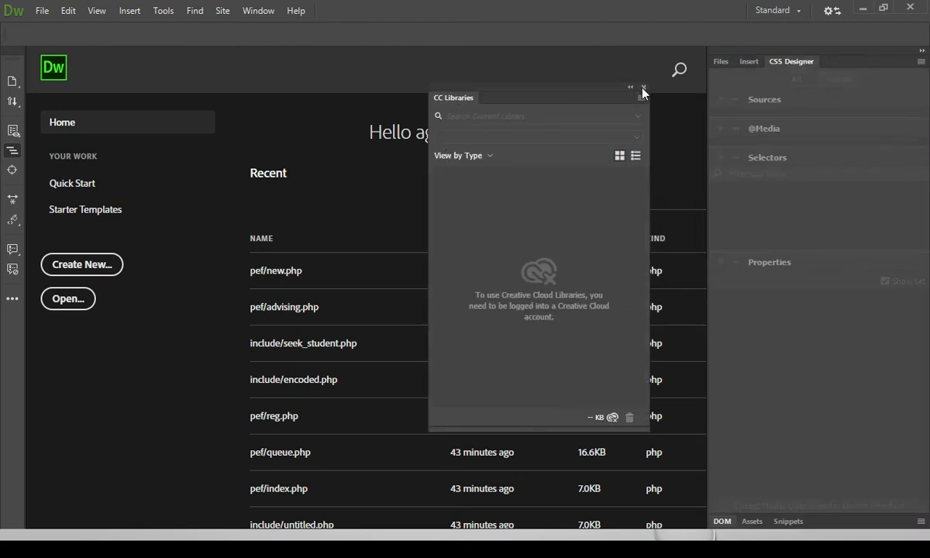
{"action": "left_click", "coordinate": [645, 87]}
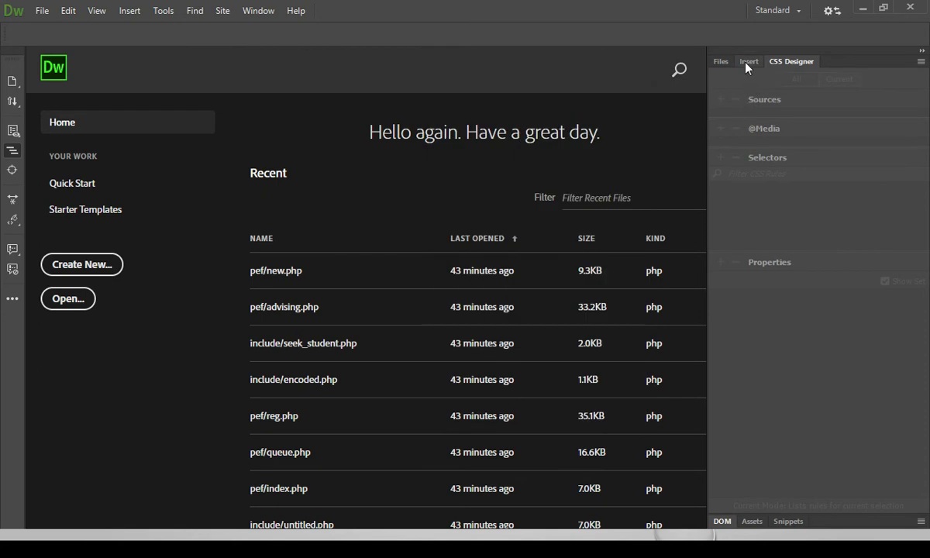
Dock the Insert panel as a horizontal toolbar under the menus, leaving Files shown on the right
{"action": "left_click", "coordinate": [749, 62]}
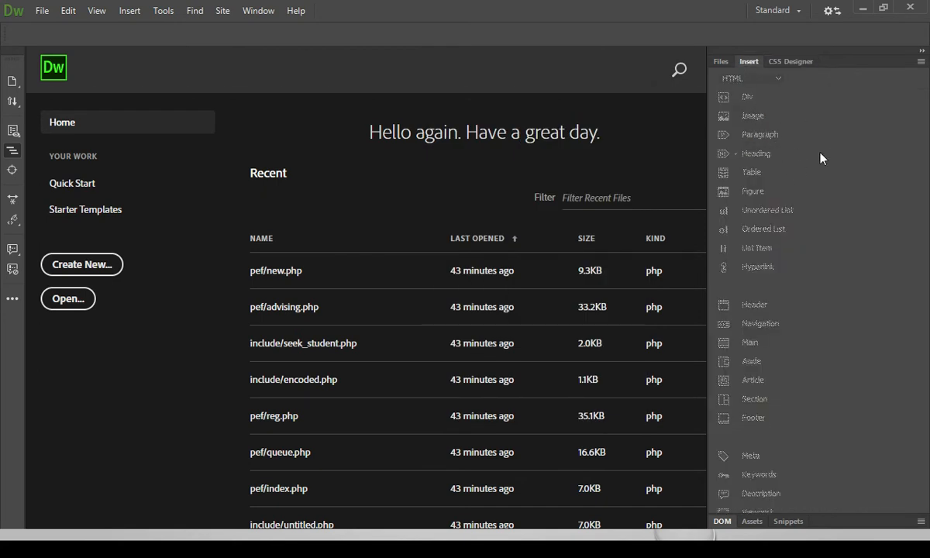
{"action": "mouse_move", "coordinate": [783, 126]}
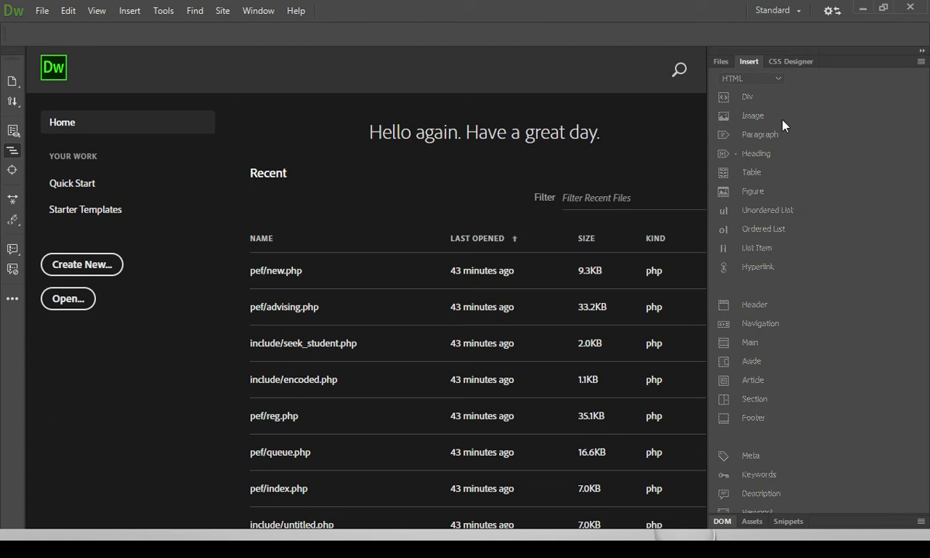
{"action": "mouse_move", "coordinate": [825, 214]}
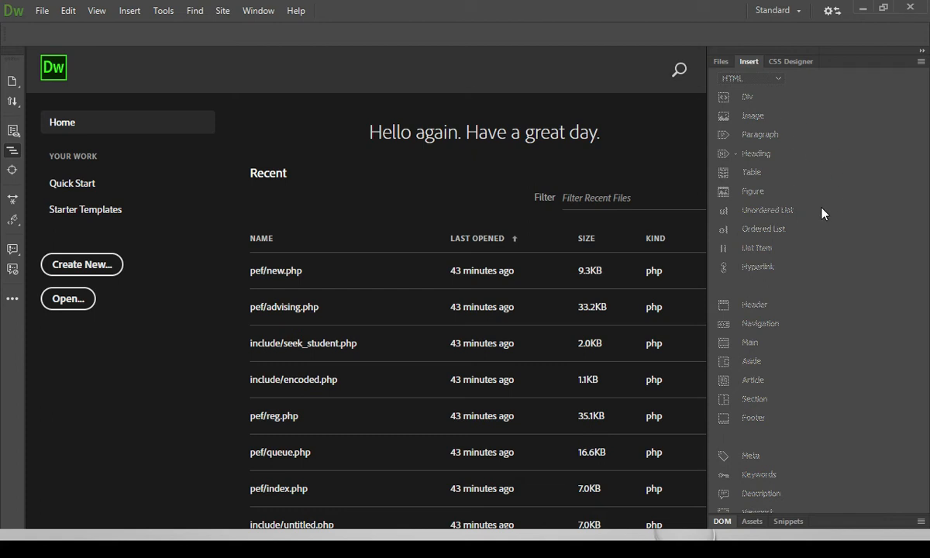
{"action": "mouse_move", "coordinate": [753, 69]}
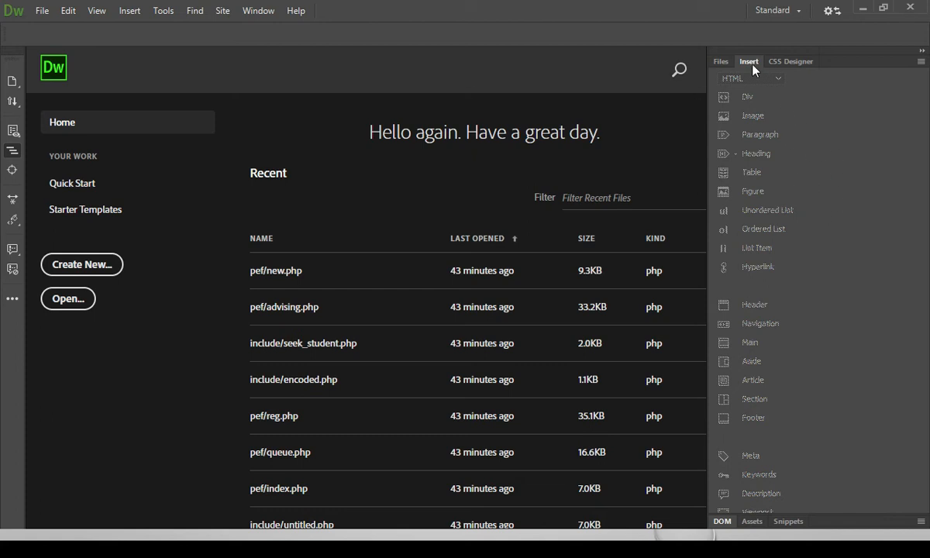
{"action": "mouse_move", "coordinate": [42, 11]}
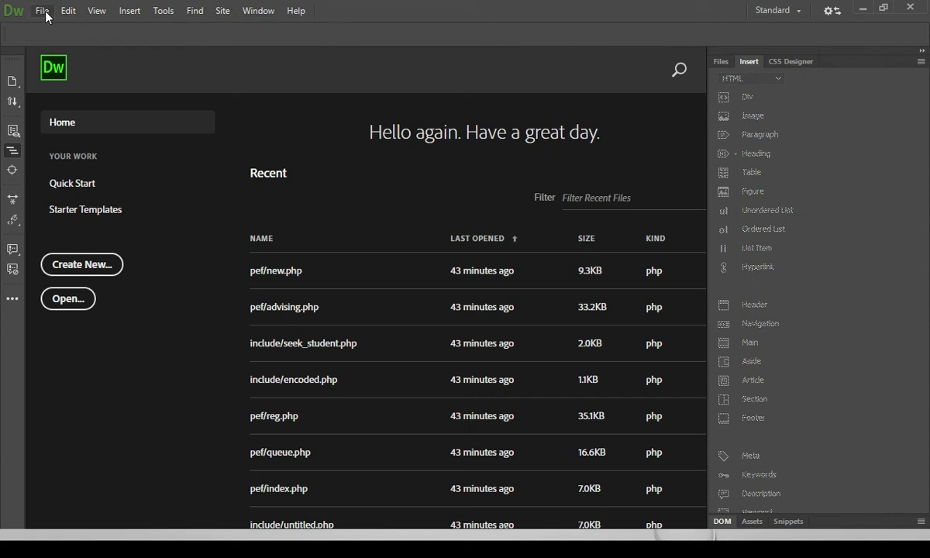
{"action": "mouse_move", "coordinate": [762, 102]}
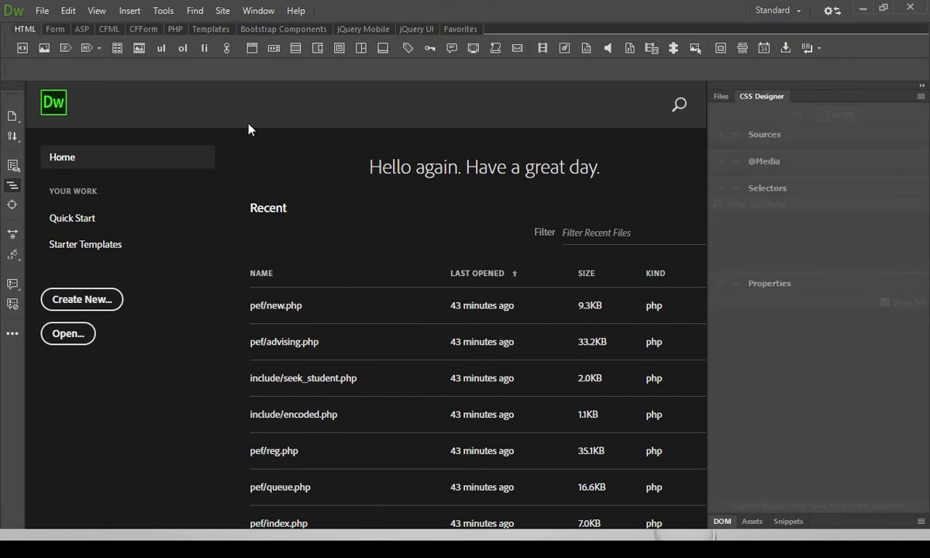
{"action": "left_click", "coordinate": [719, 96]}
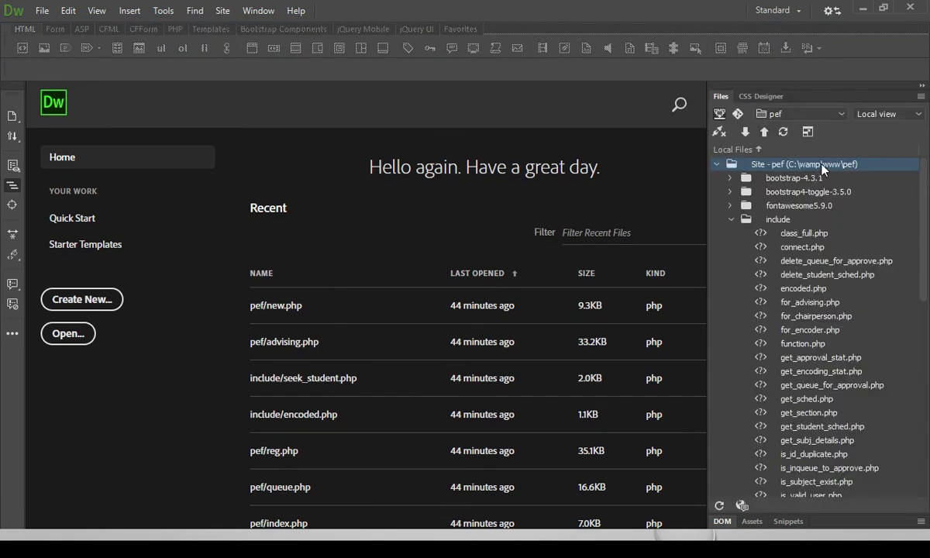
Add the Assets panel into the right group beside Files and CSS Designer
{"action": "left_click", "coordinate": [761, 96]}
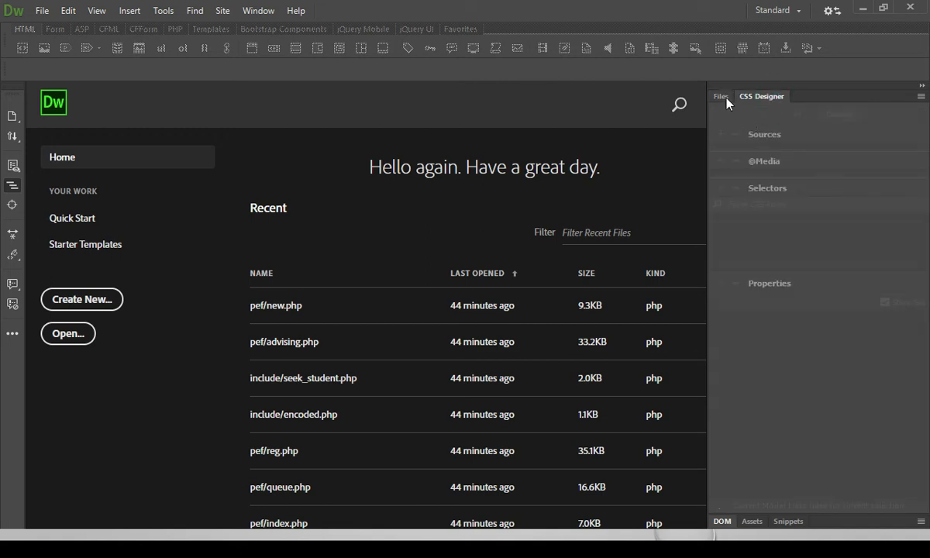
{"action": "left_click", "coordinate": [719, 96]}
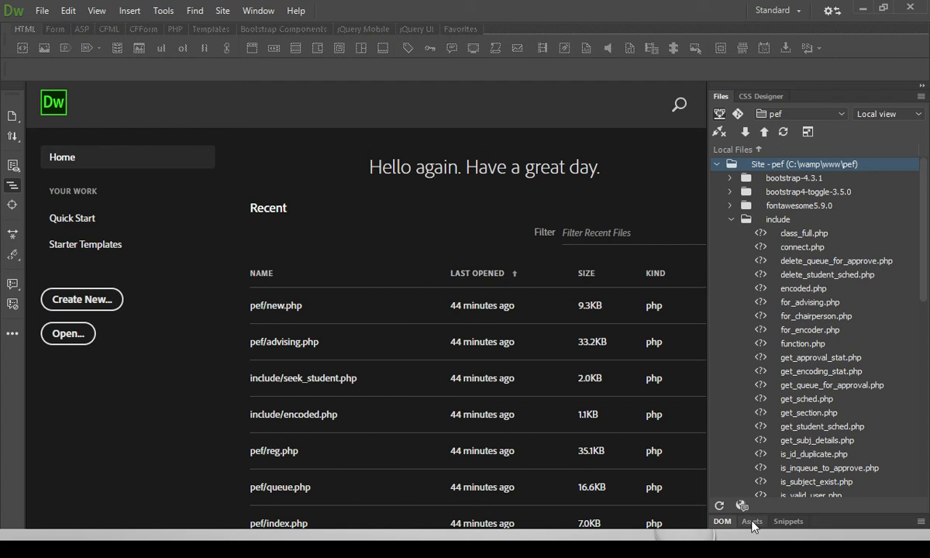
{"action": "left_click", "coordinate": [752, 521]}
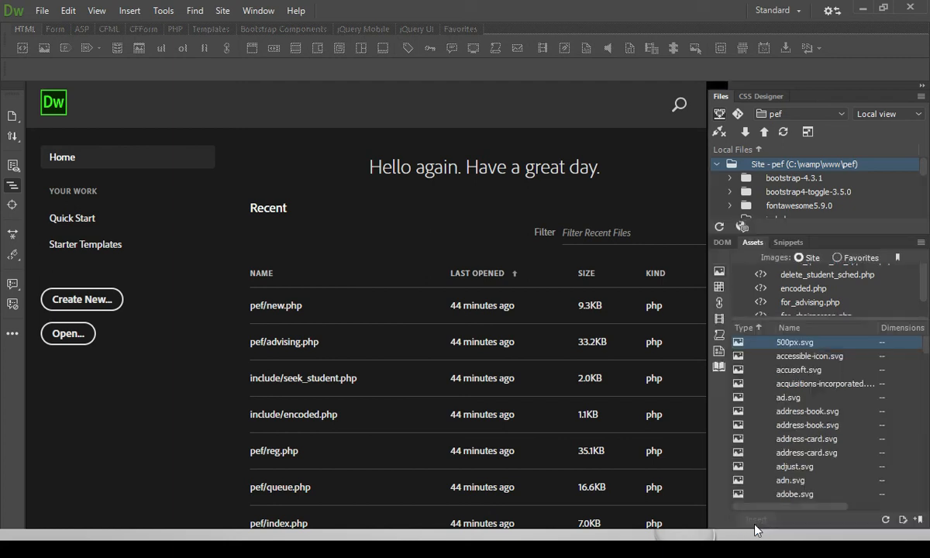
{"action": "left_click", "coordinate": [753, 241]}
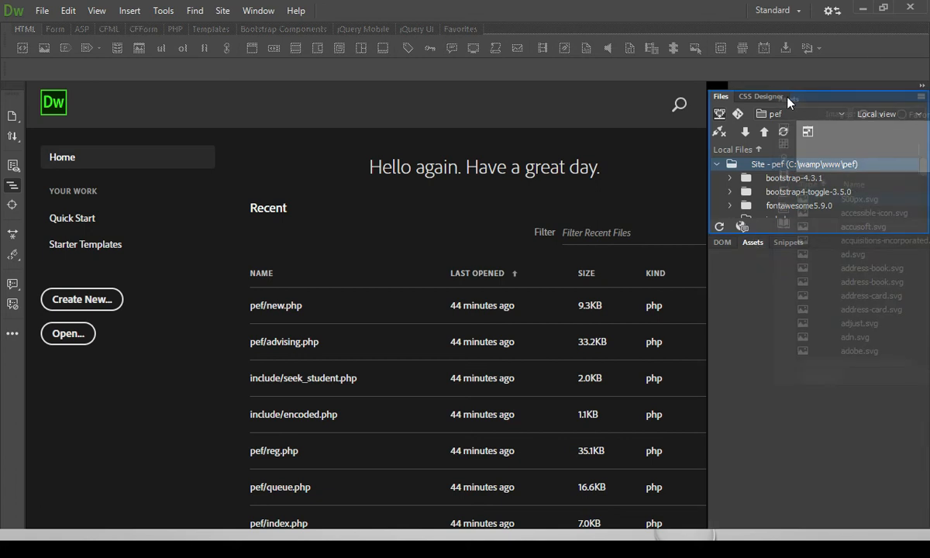
{"action": "left_click", "coordinate": [781, 96]}
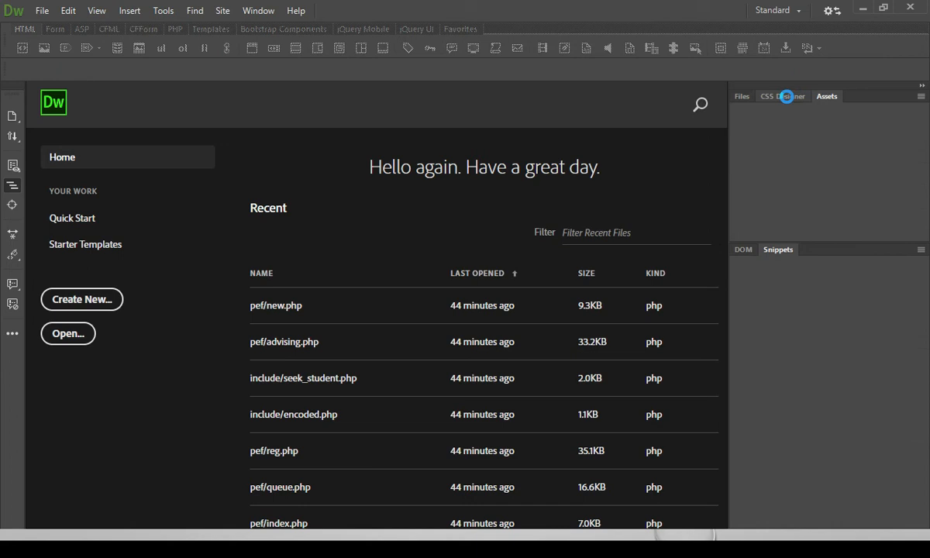
Return the group to the Files list and close the floating DOM panel
{"action": "left_click", "coordinate": [784, 96]}
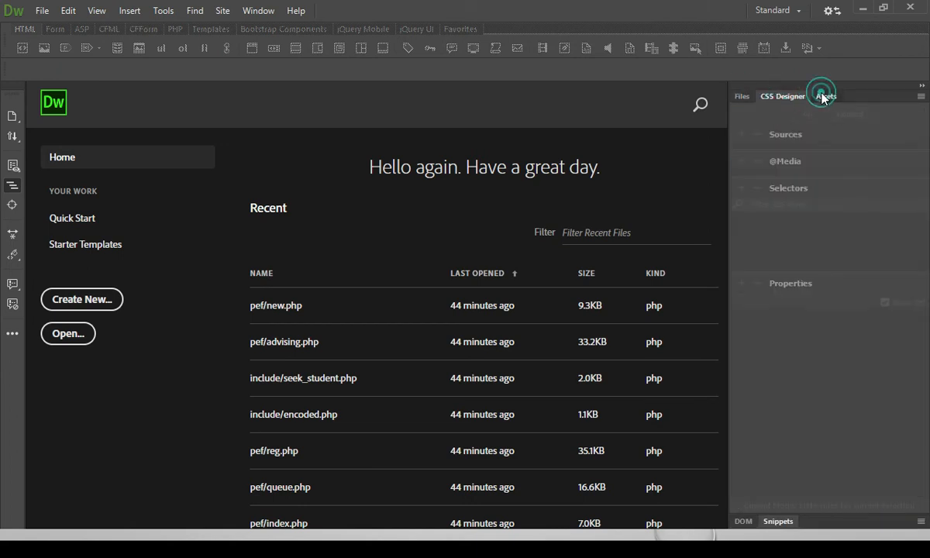
{"action": "left_click", "coordinate": [741, 96]}
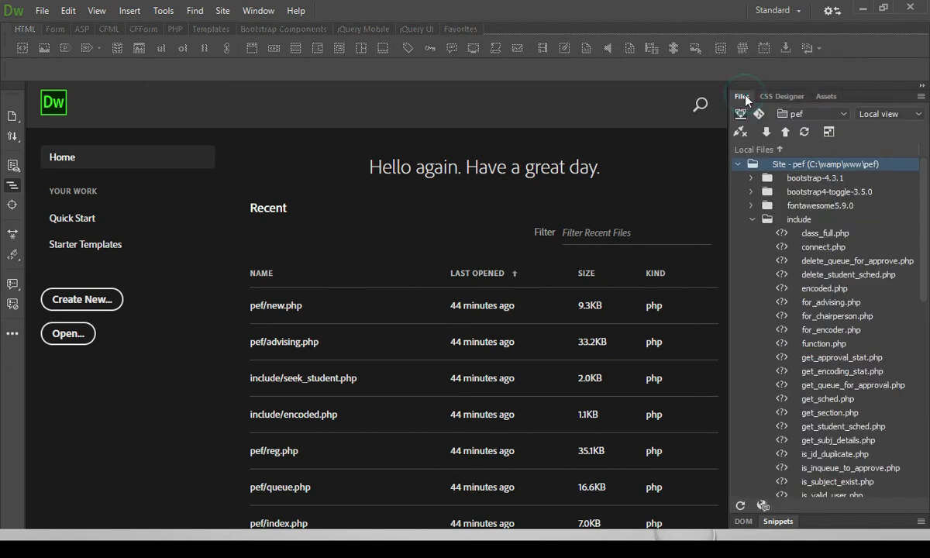
{"action": "mouse_move", "coordinate": [576, 301]}
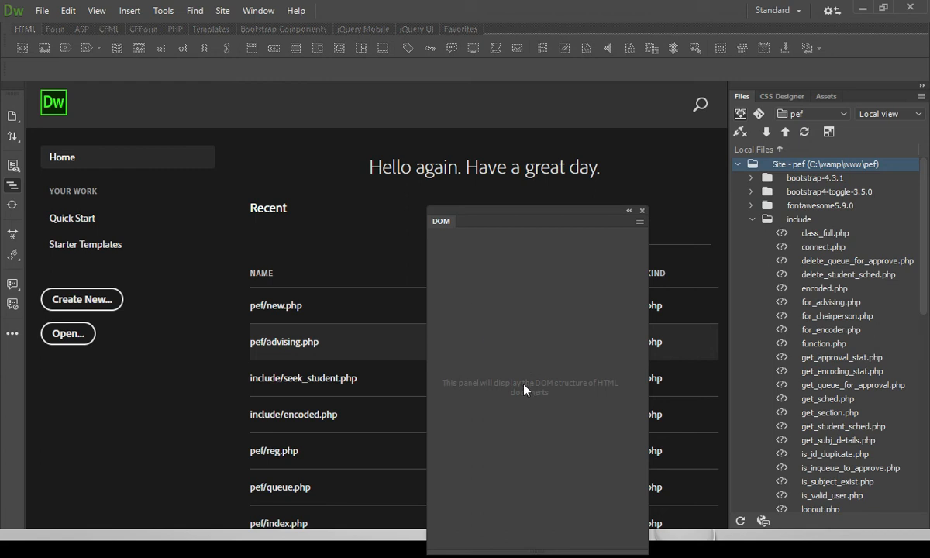
{"action": "left_click", "coordinate": [642, 211]}
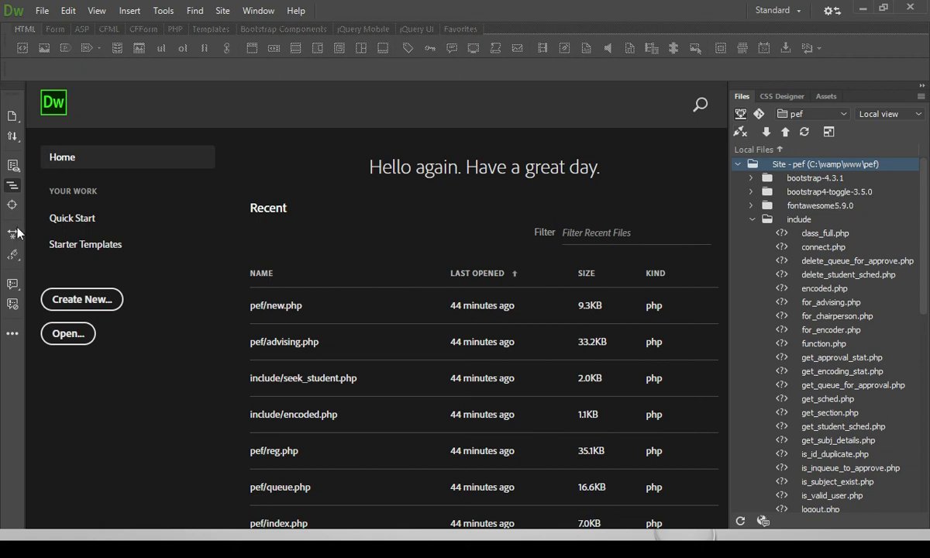
{"action": "mouse_move", "coordinate": [4, 453]}
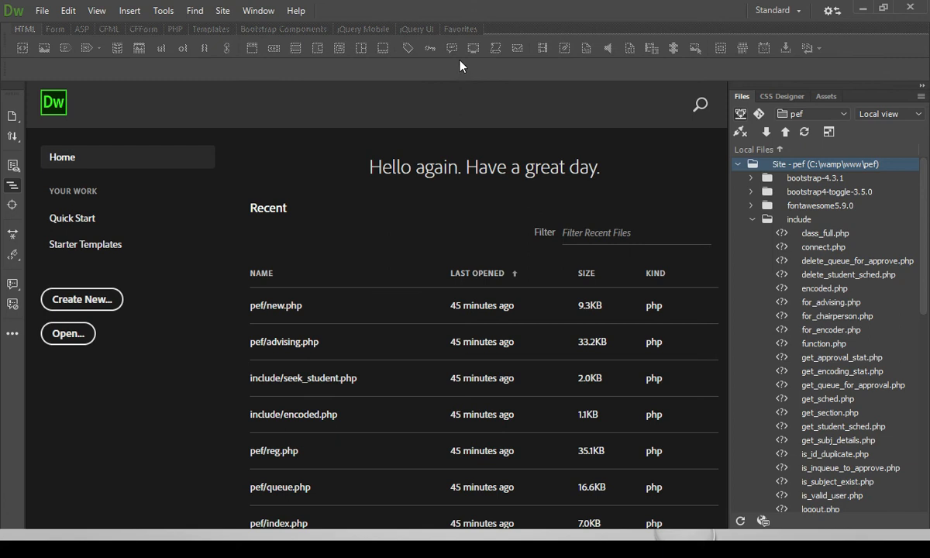
{"action": "mouse_move", "coordinate": [259, 9]}
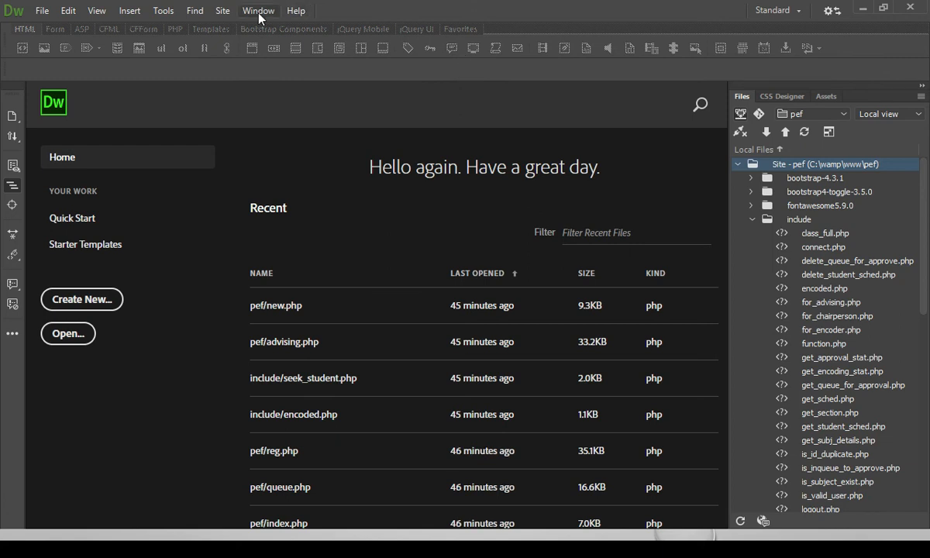
Save the layout as a new workspace named "Bem's Workspace" via Window > Workspace Layout
{"action": "left_click", "coordinate": [259, 10]}
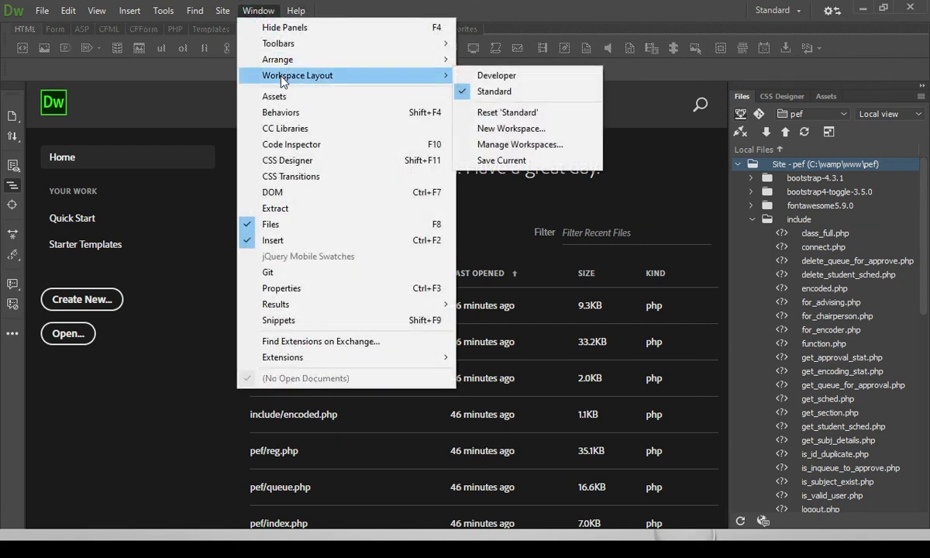
{"action": "mouse_move", "coordinate": [510, 129]}
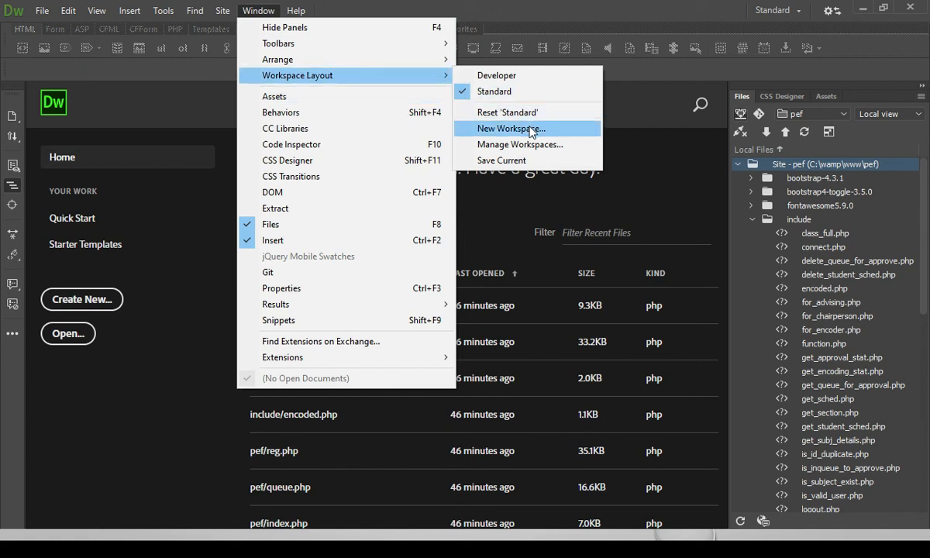
{"action": "left_click", "coordinate": [508, 128]}
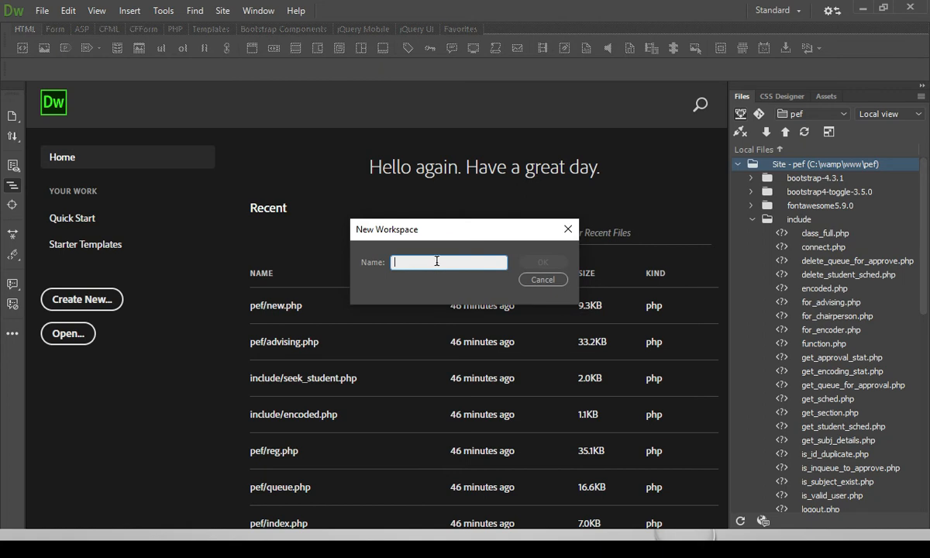
{"action": "type", "text": "Be"}
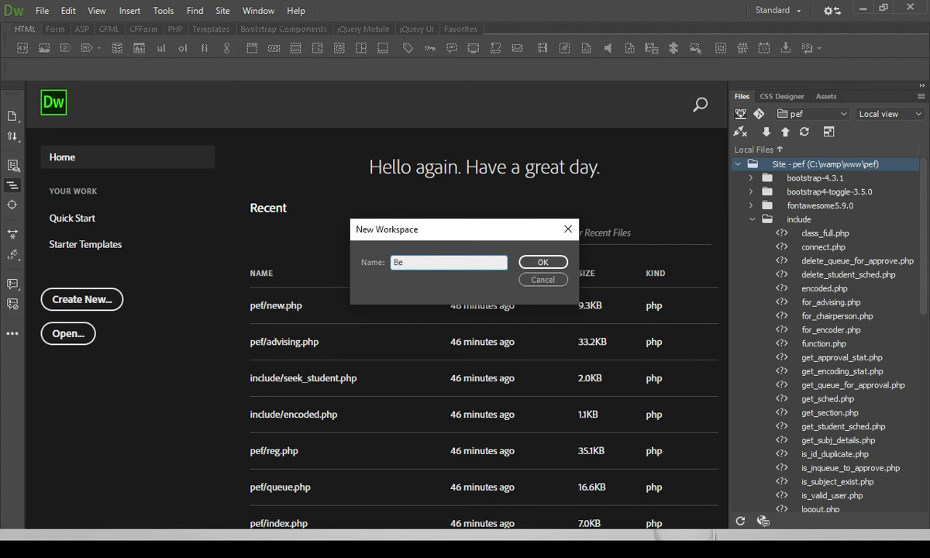
{"action": "type", "text": "m's Workspace"}
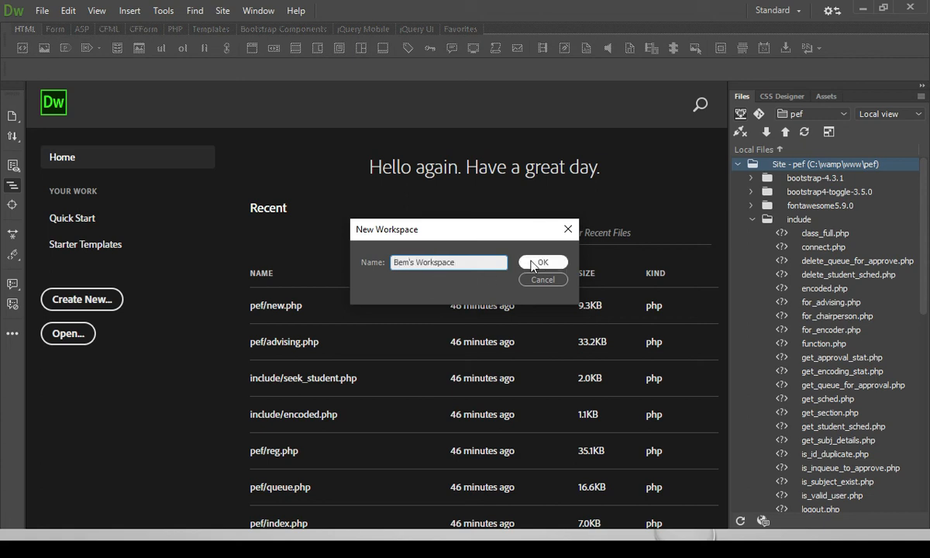
{"action": "left_click", "coordinate": [542, 262]}
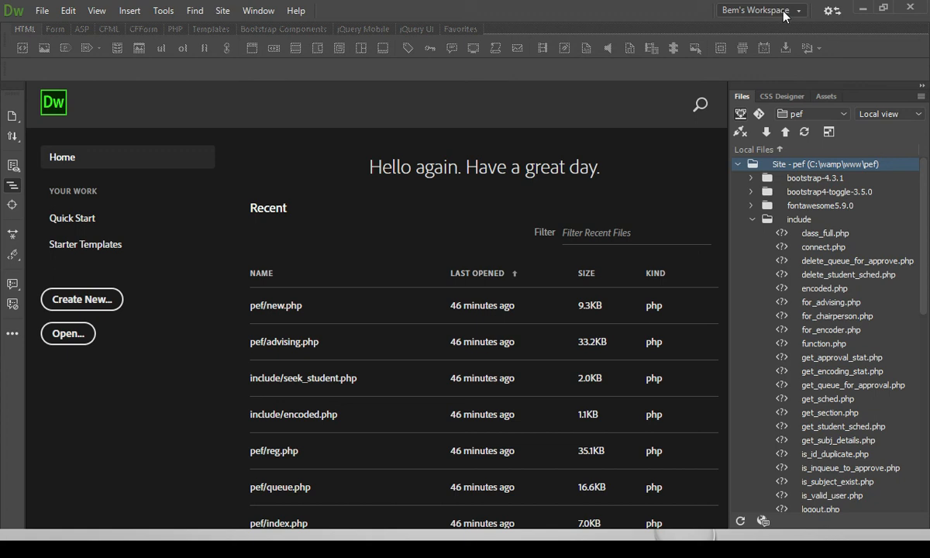
{"action": "left_click", "coordinate": [797, 9]}
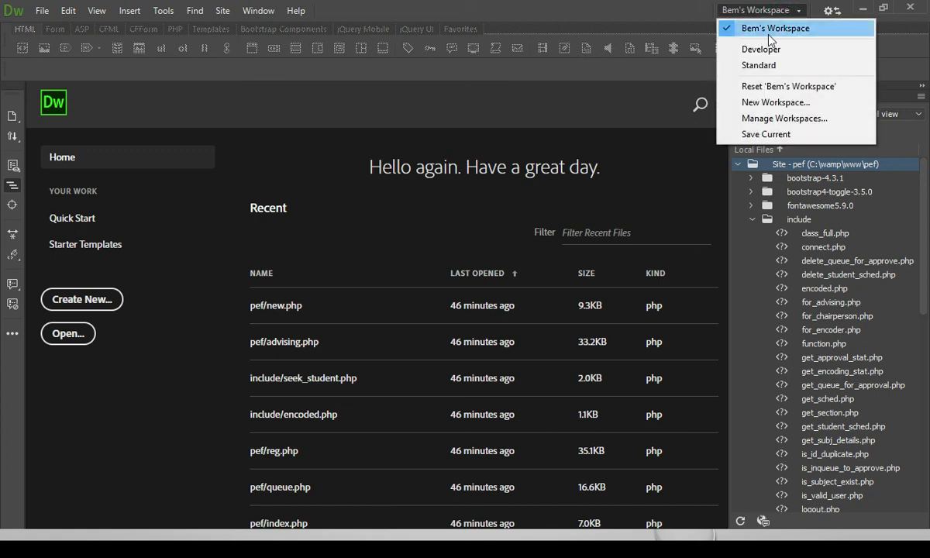
{"action": "mouse_move", "coordinate": [777, 72]}
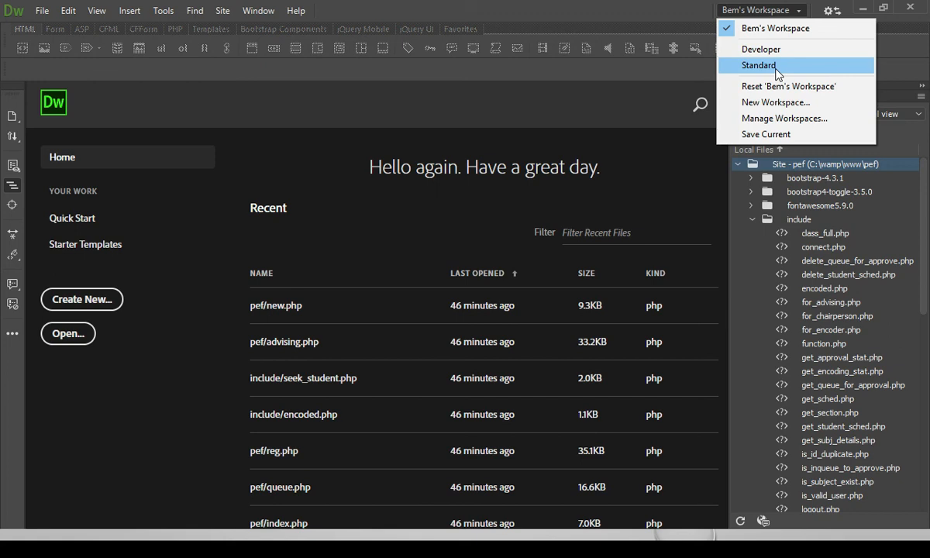
{"action": "mouse_move", "coordinate": [787, 86]}
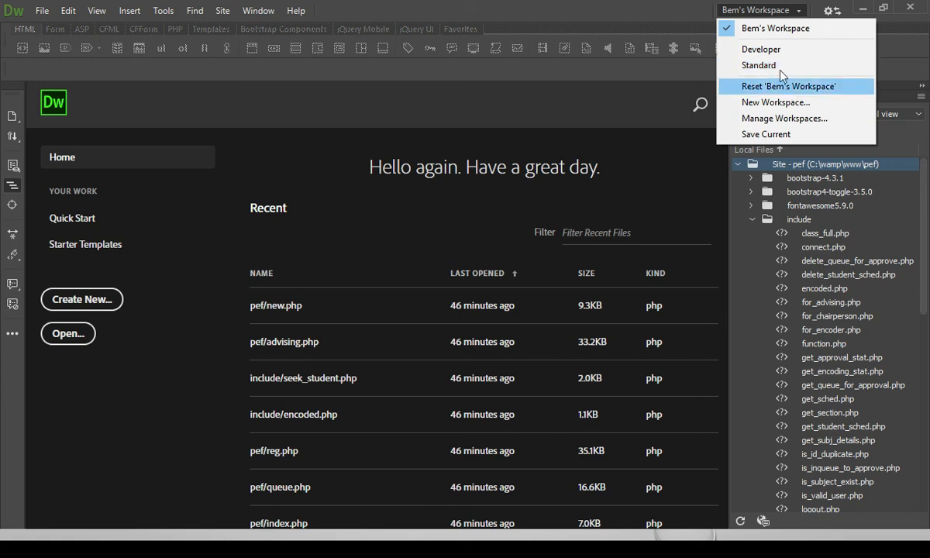
{"action": "left_click", "coordinate": [760, 65]}
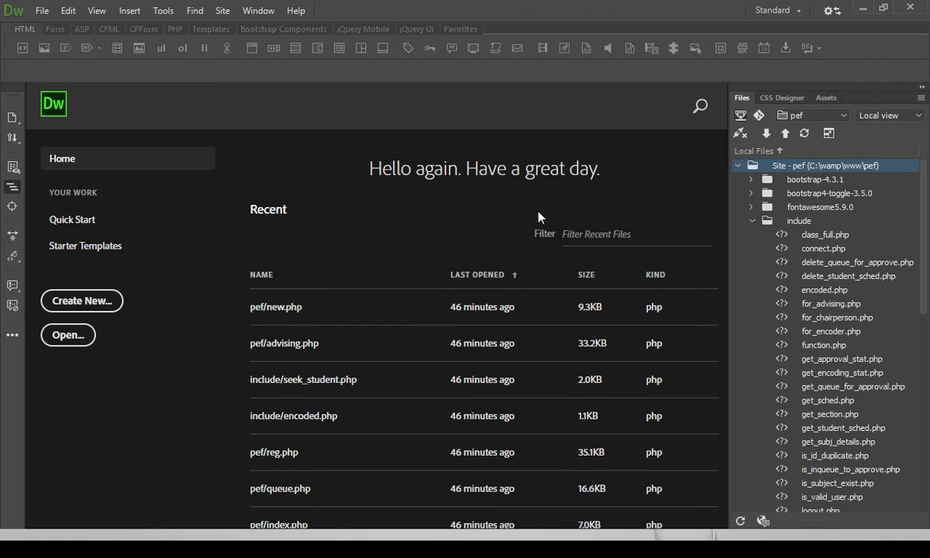
{"action": "mouse_move", "coordinate": [526, 239]}
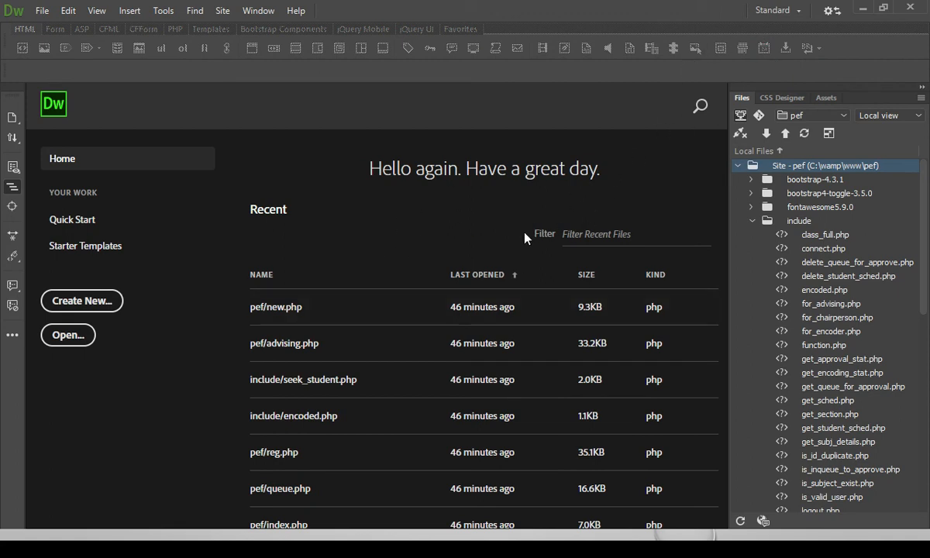
{"action": "mouse_move", "coordinate": [680, 139]}
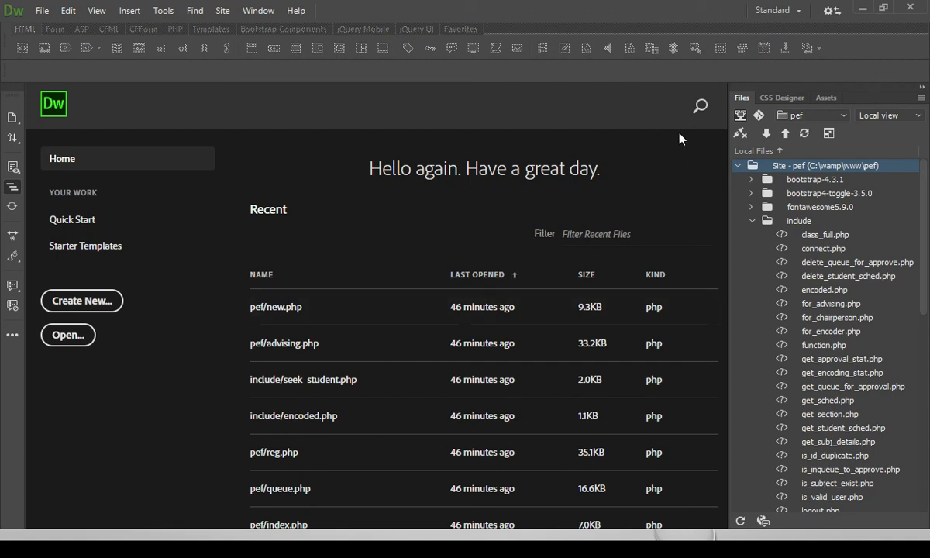
{"action": "mouse_move", "coordinate": [561, 223]}
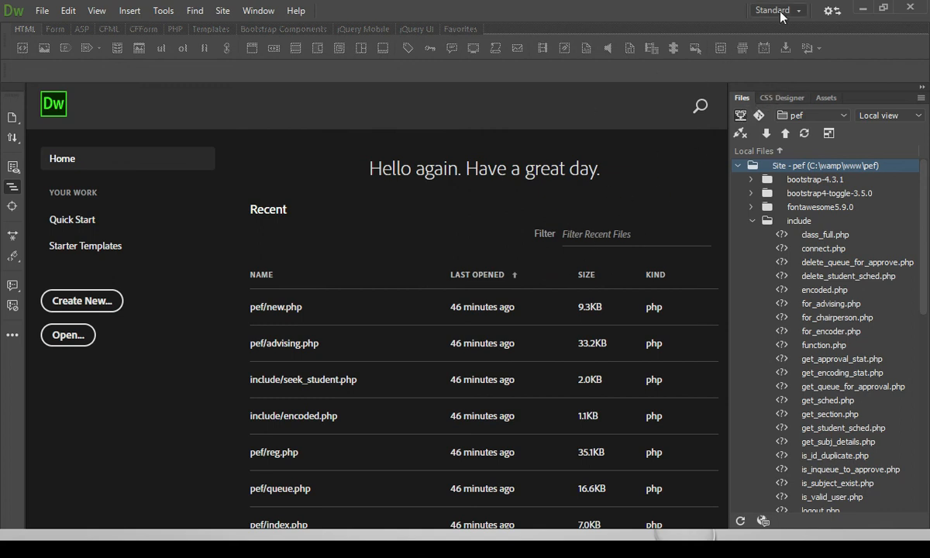
{"action": "left_click", "coordinate": [778, 9]}
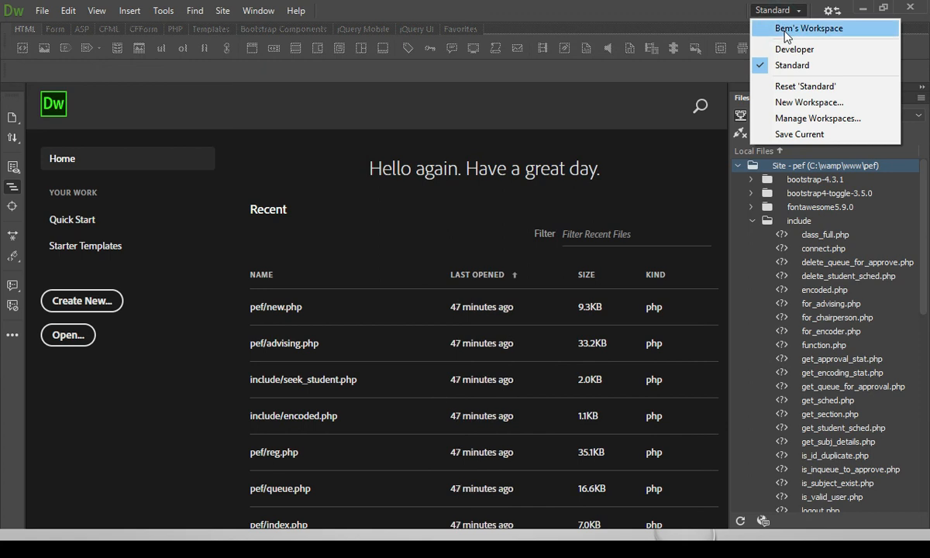
{"action": "left_click", "coordinate": [809, 28]}
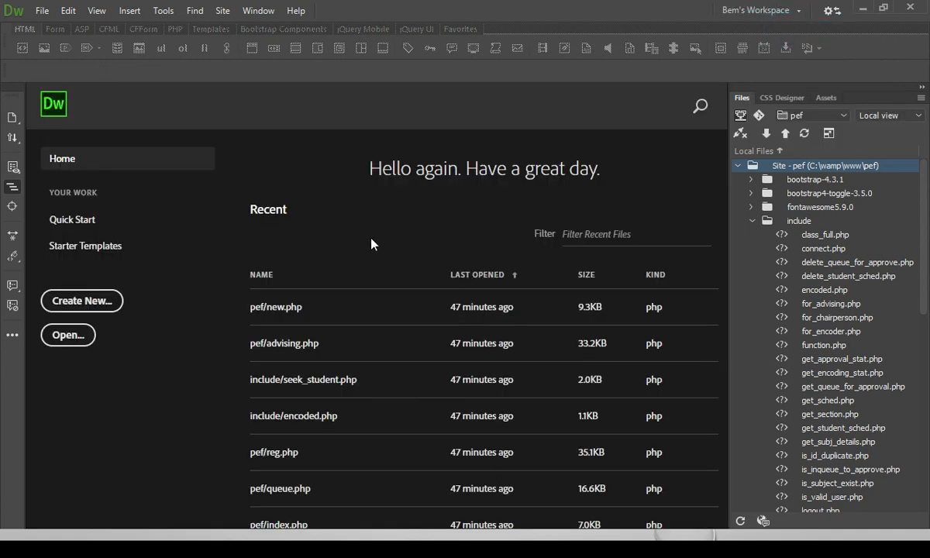